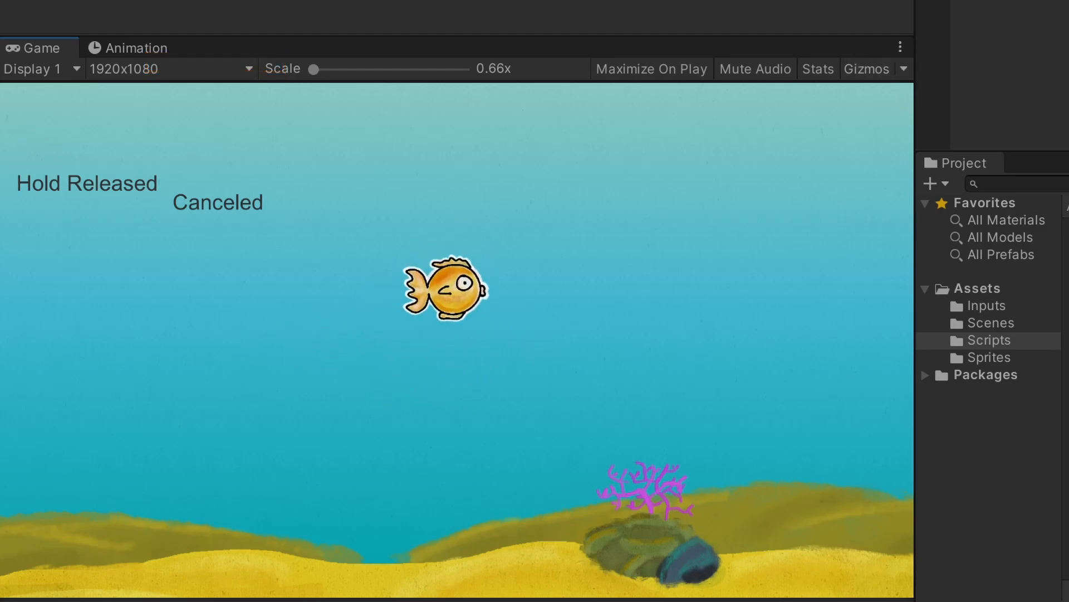
Remove the Player Input component from the Player object, then select the PlayerInputs asset
click(499, 36)
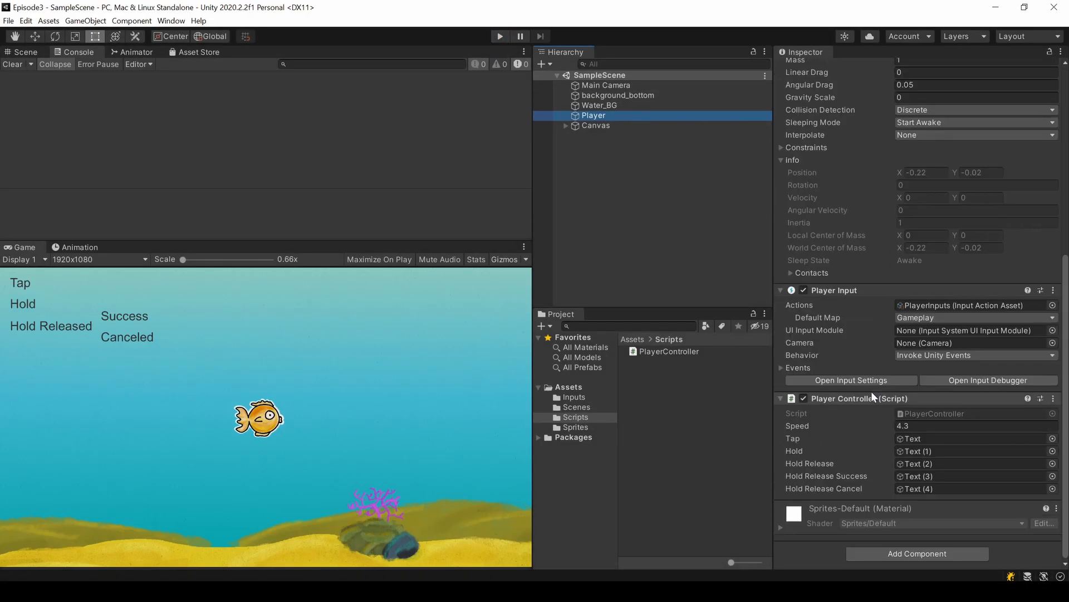
click(1053, 290)
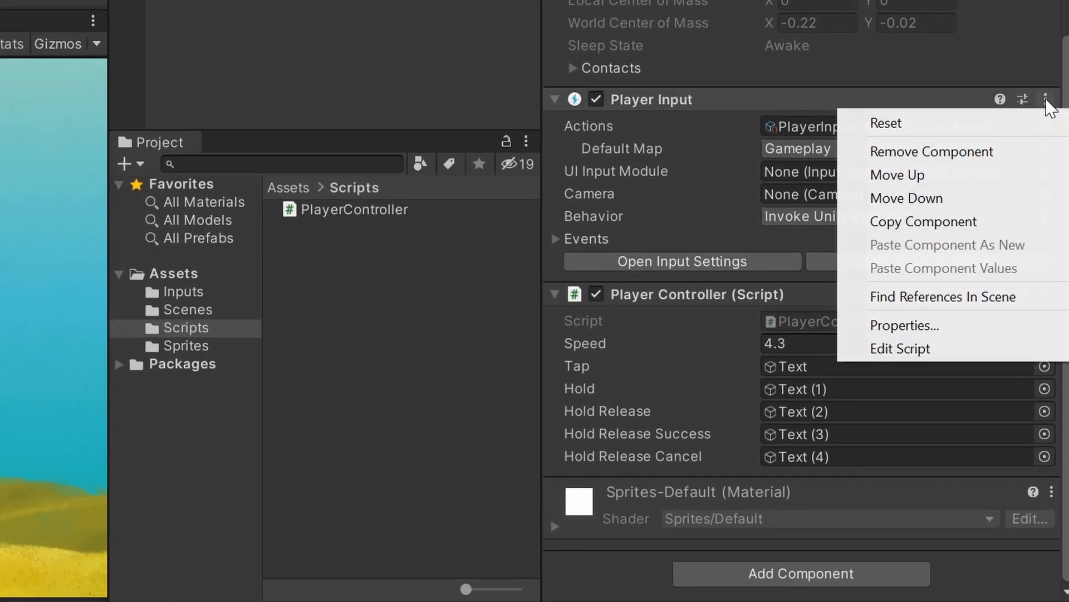
mouse_move(1020, 155)
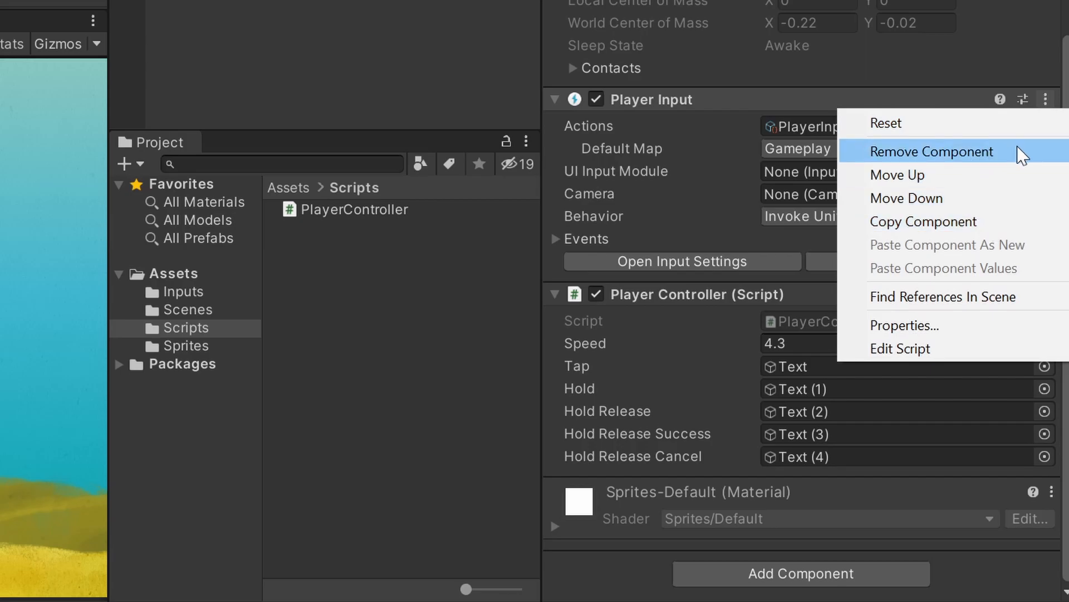
click(932, 151)
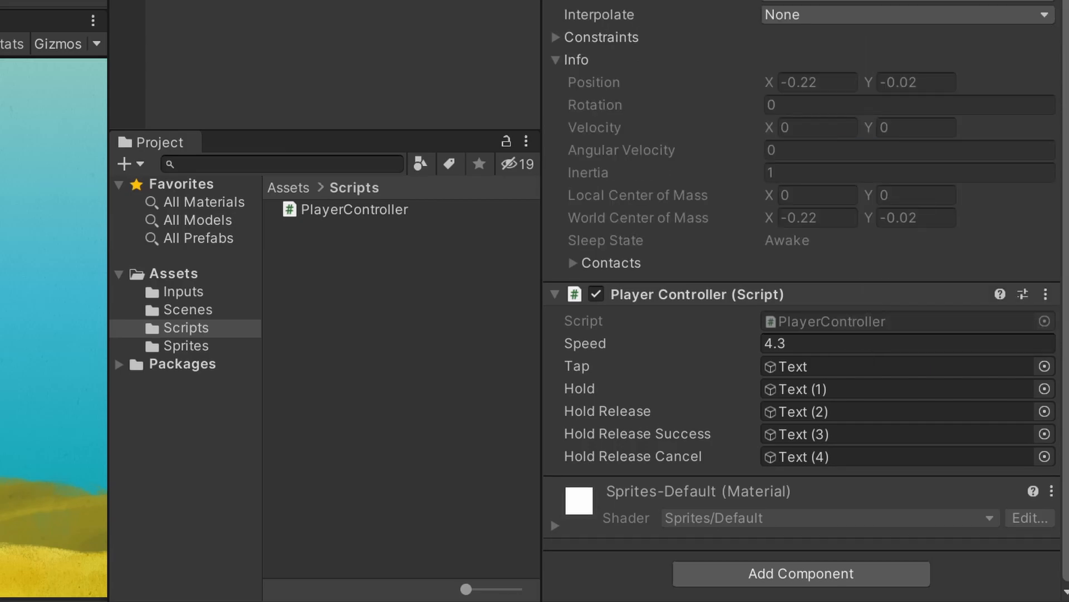
click(183, 291)
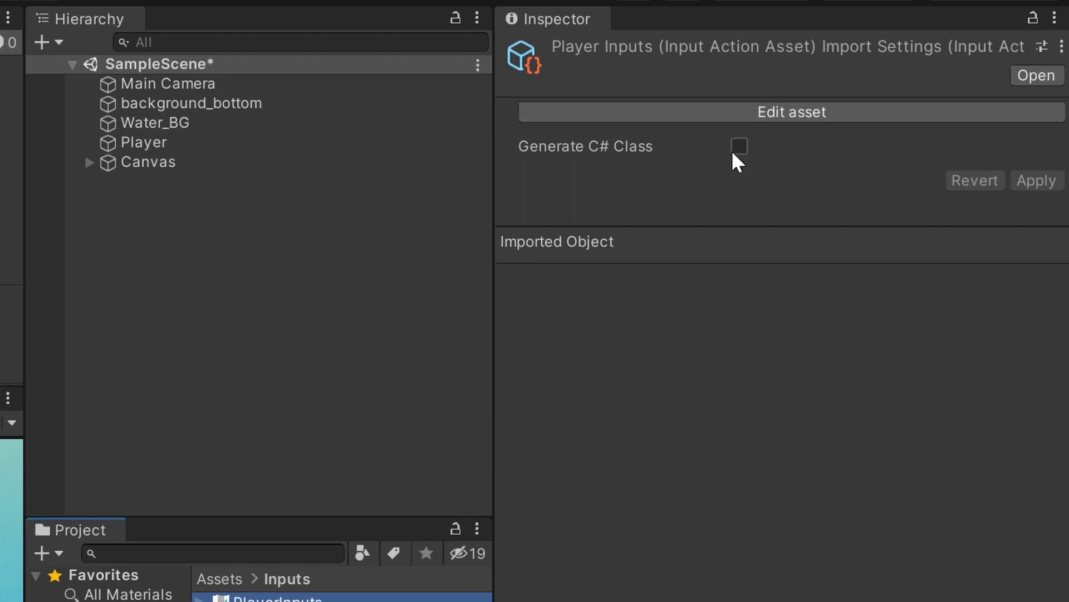
Enable Generate C# Class on the PlayerInputs asset and set its class file path
click(740, 146)
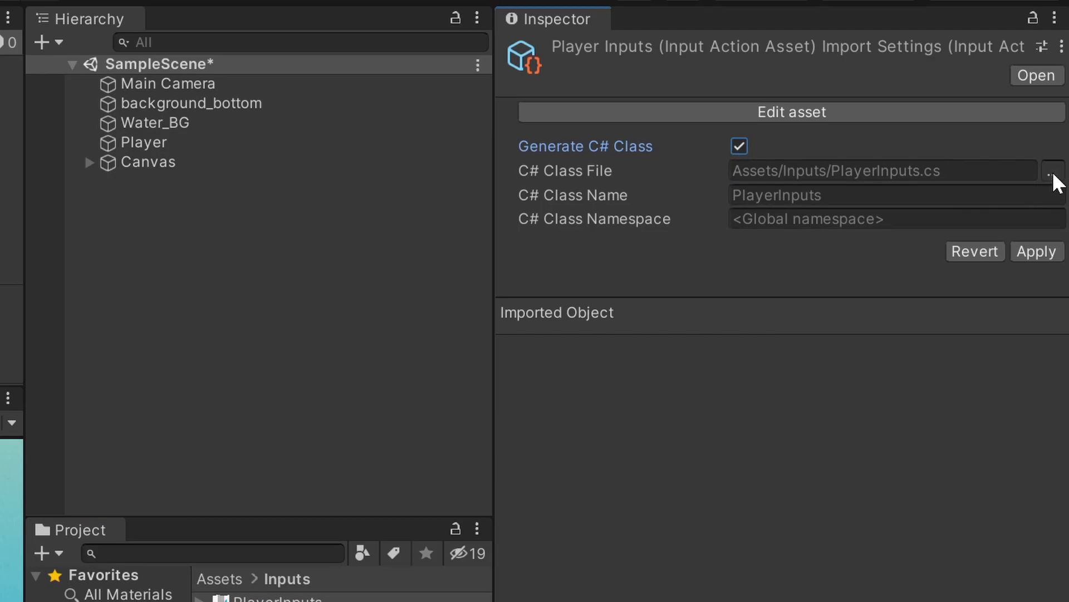
click(1052, 171)
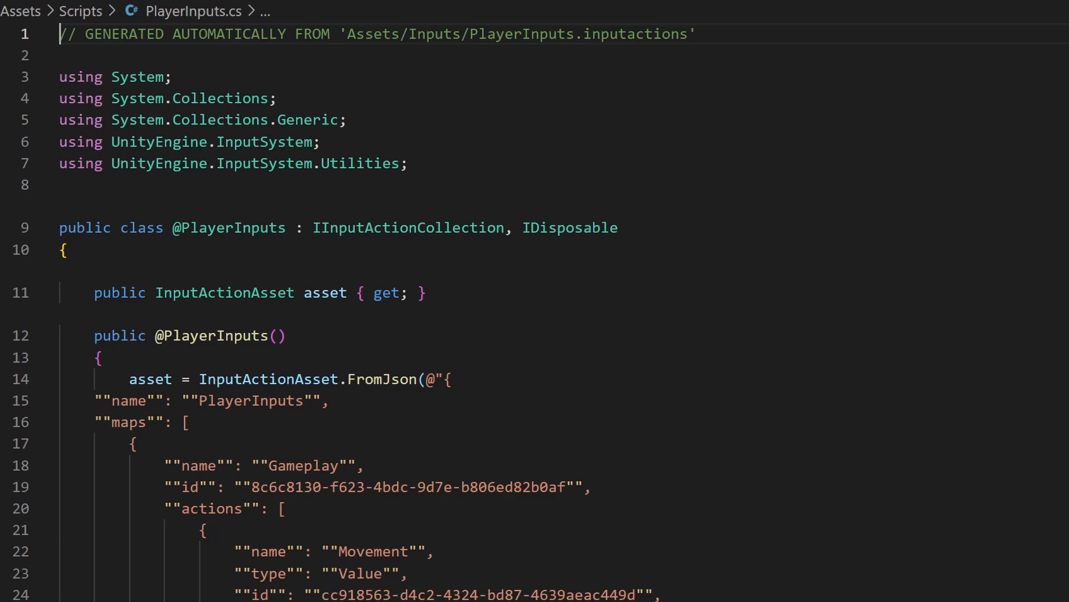
Skim the generated PlayerInputs.cs and peek its definition from PlayerController.cs
scroll(down, 3)
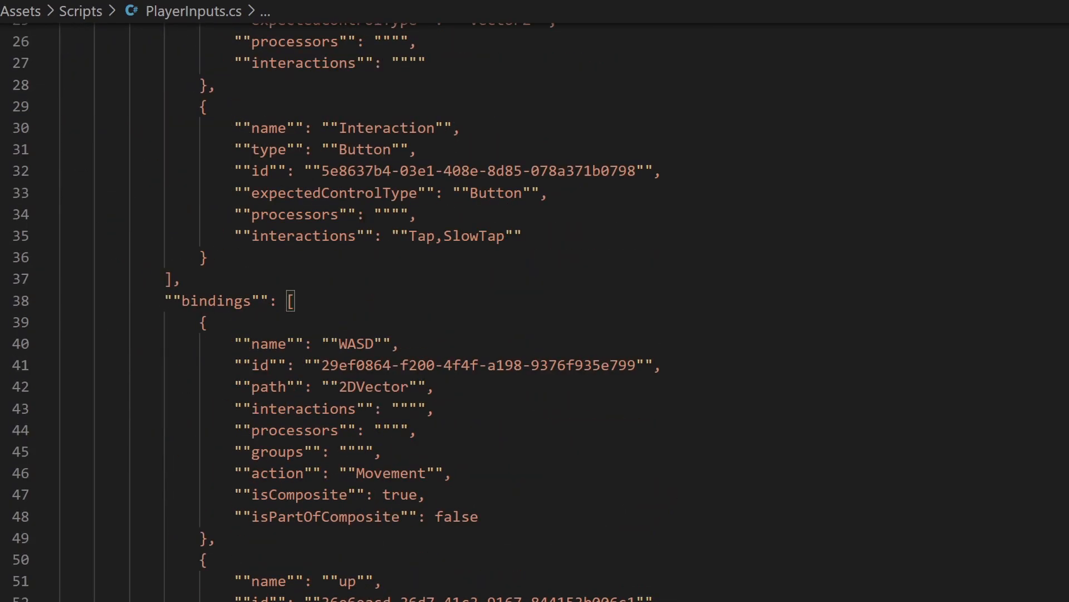
scroll(up, 3)
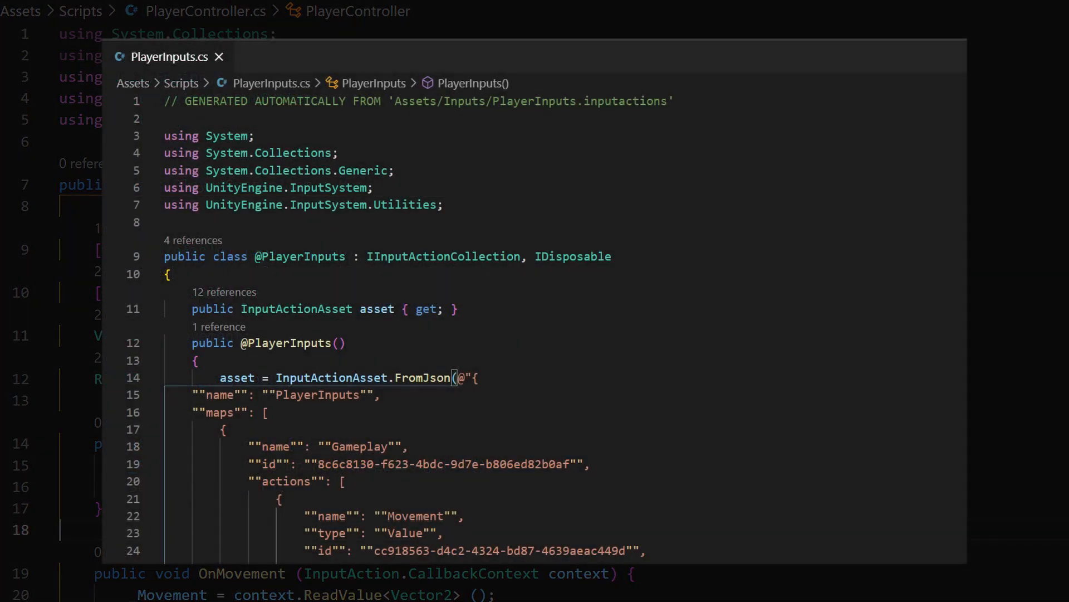
double_click(301, 256)
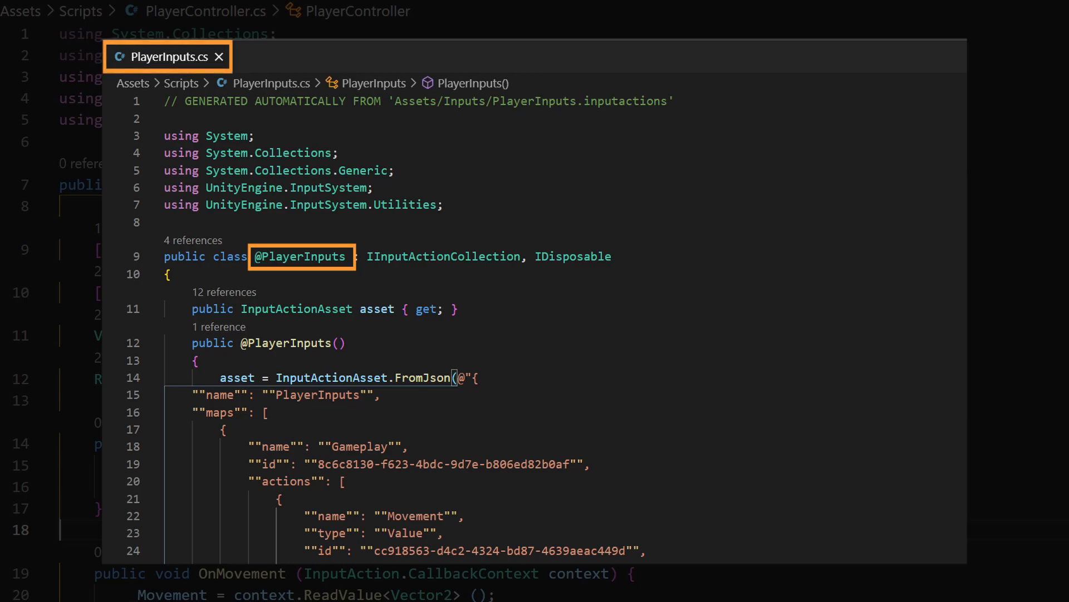
Declare a PlayerInputs _Inputs field and instantiate it with new PlayerInputs() in Awake
click(222, 56)
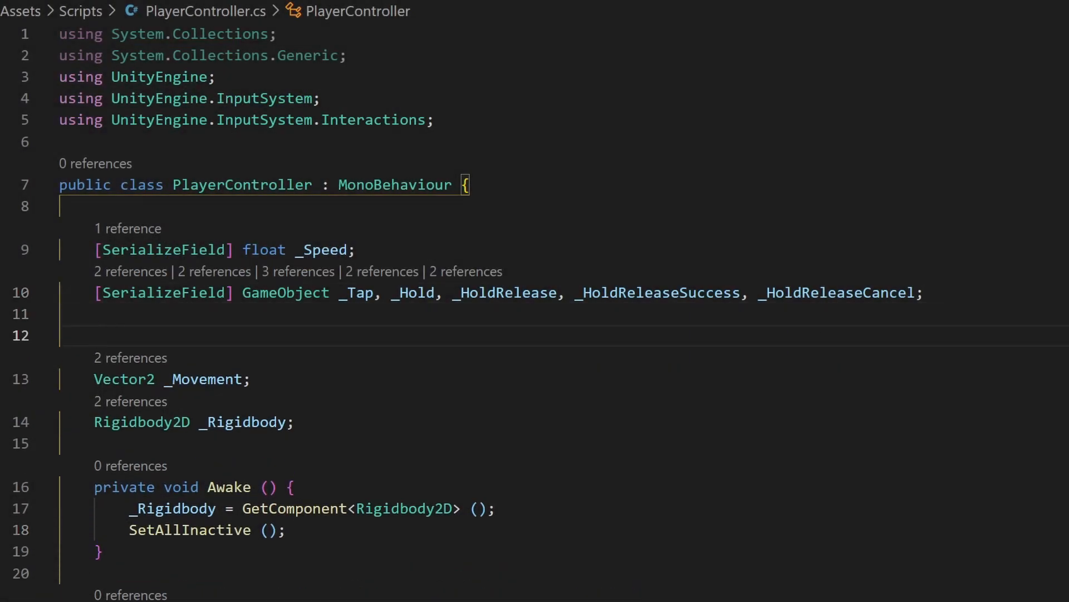
text(PlayerInputs _)
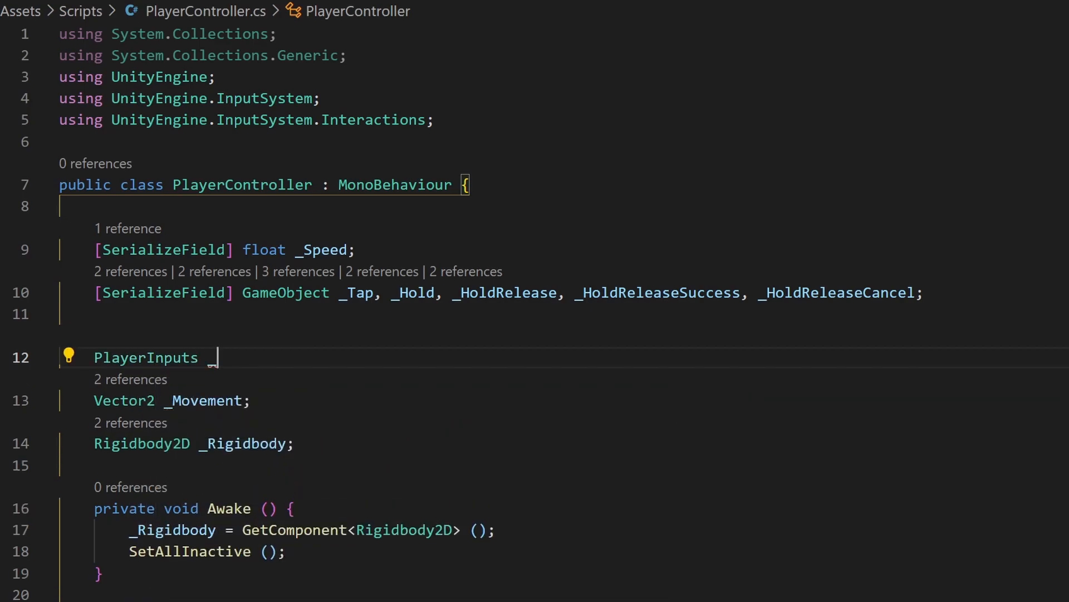
text(Inputs;)
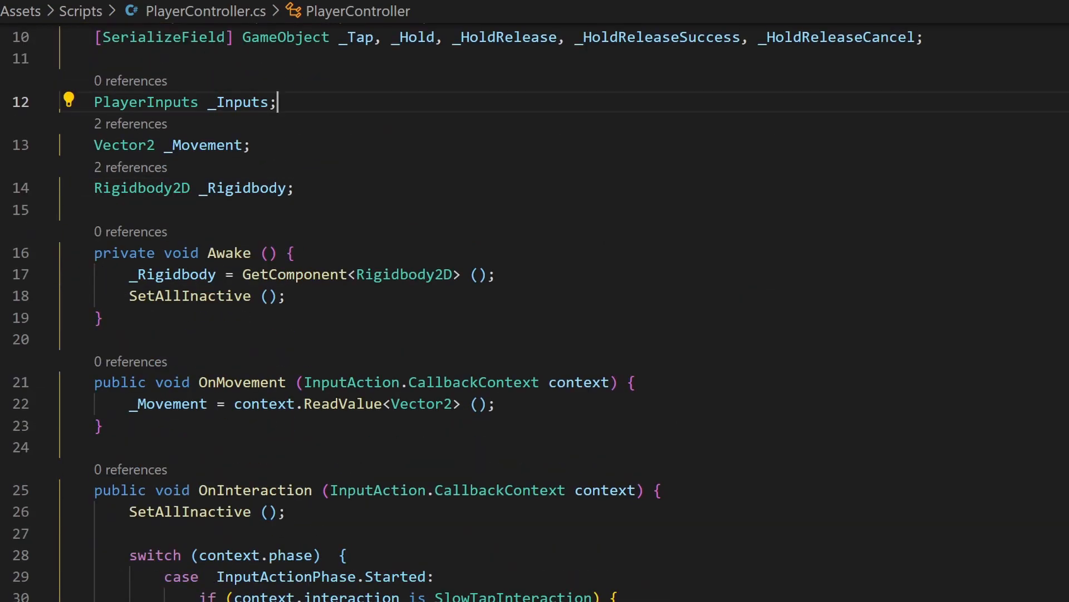
text(_Inp)
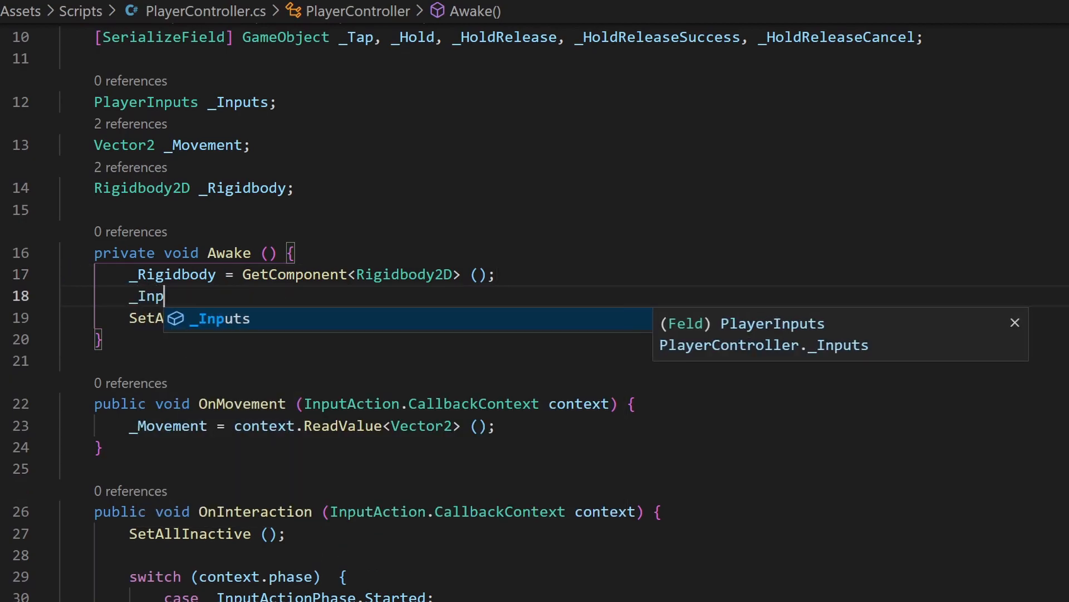
text(uts = new PlayerInputs();)
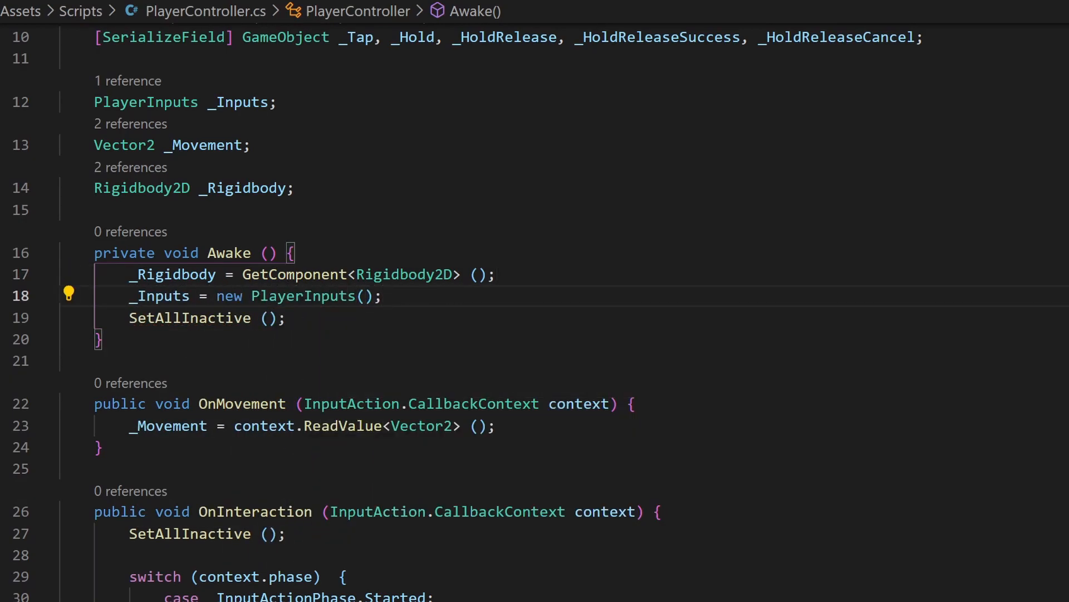
text(on)
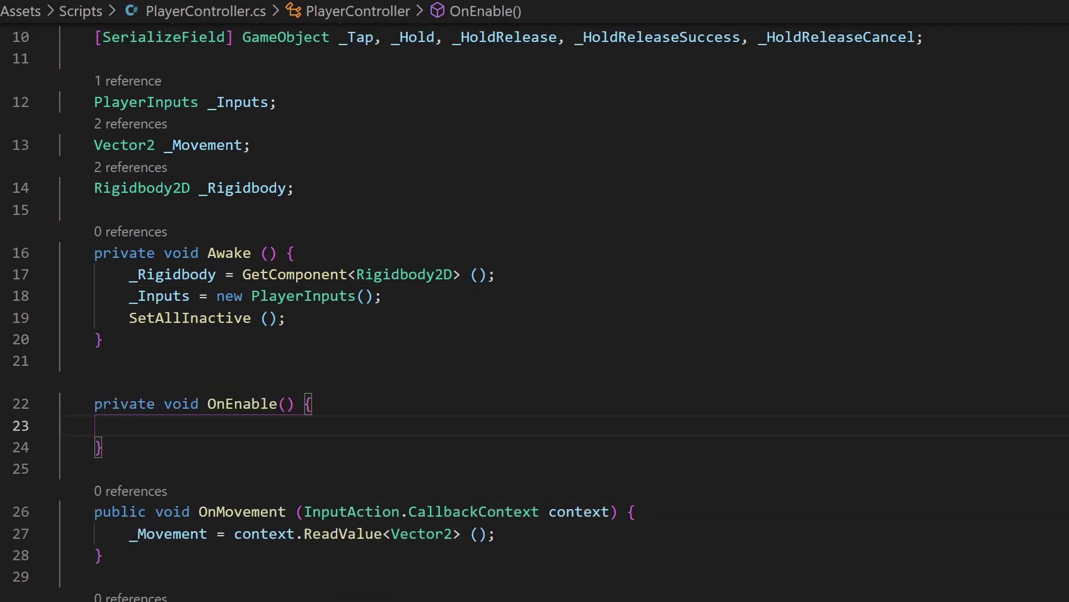
Write OnEnable calling _Inputs.Enable();
text(_Inputs.Enable())
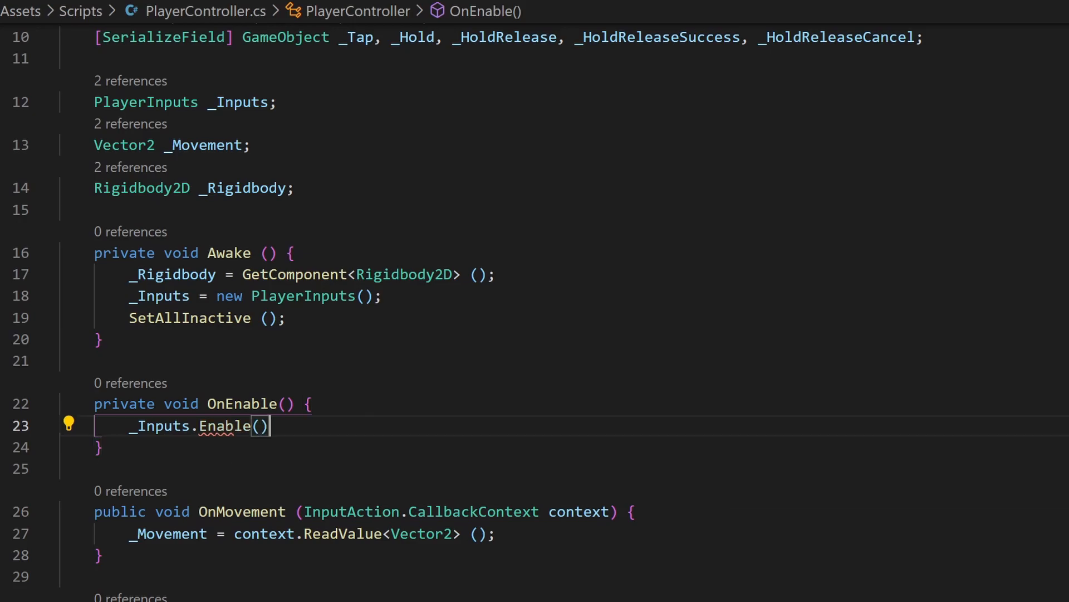
text(;)
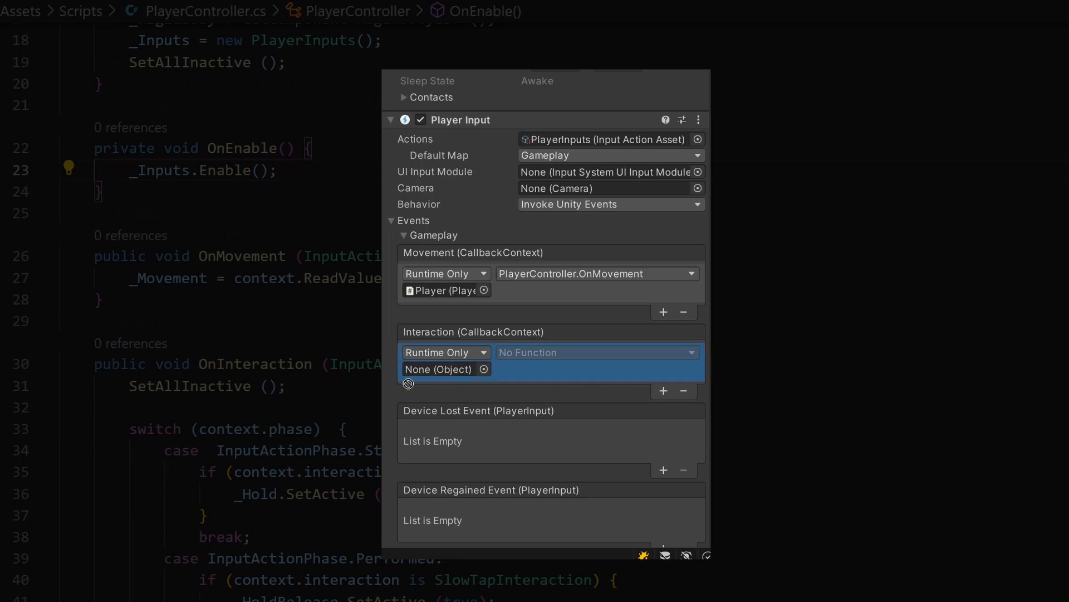
Subscribe OnMovement with _Inputs.Gameplay.Movement.performed += OnMovement; in OnEnable
click(597, 352)
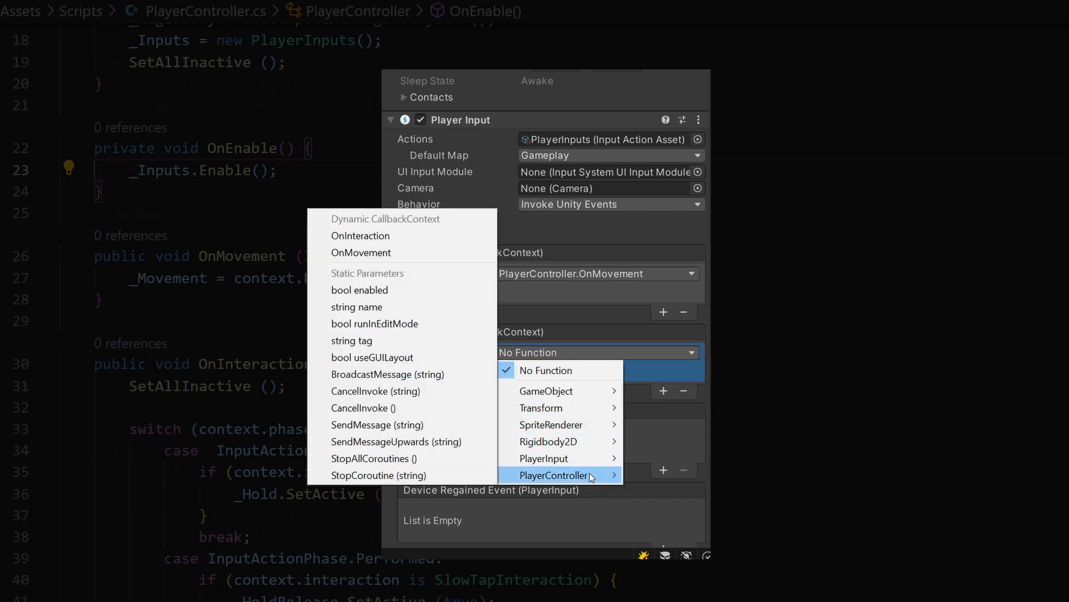
click(552, 475)
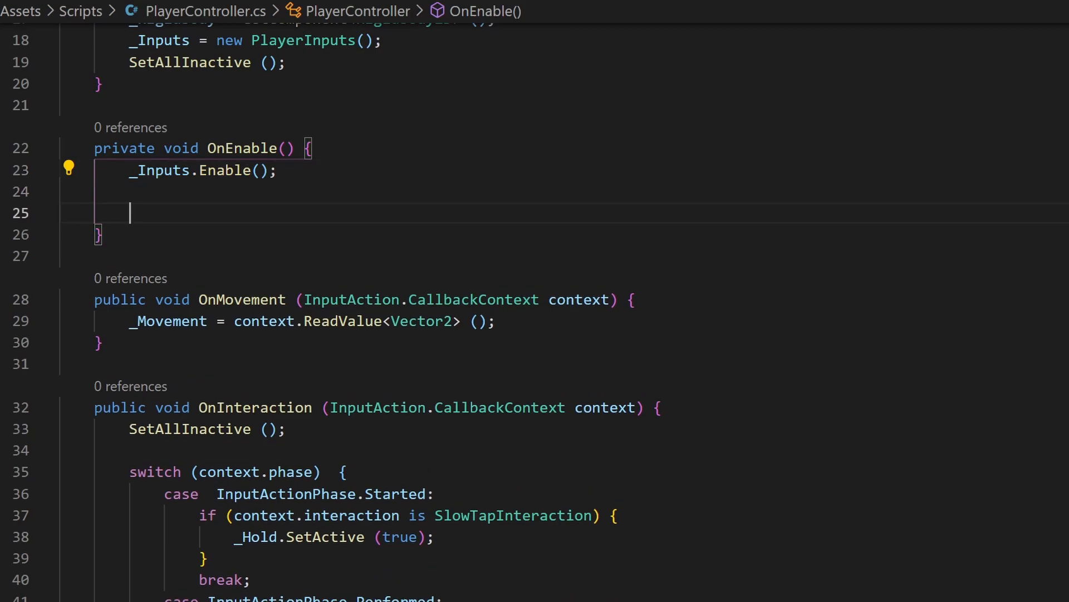
text(_Inpu)
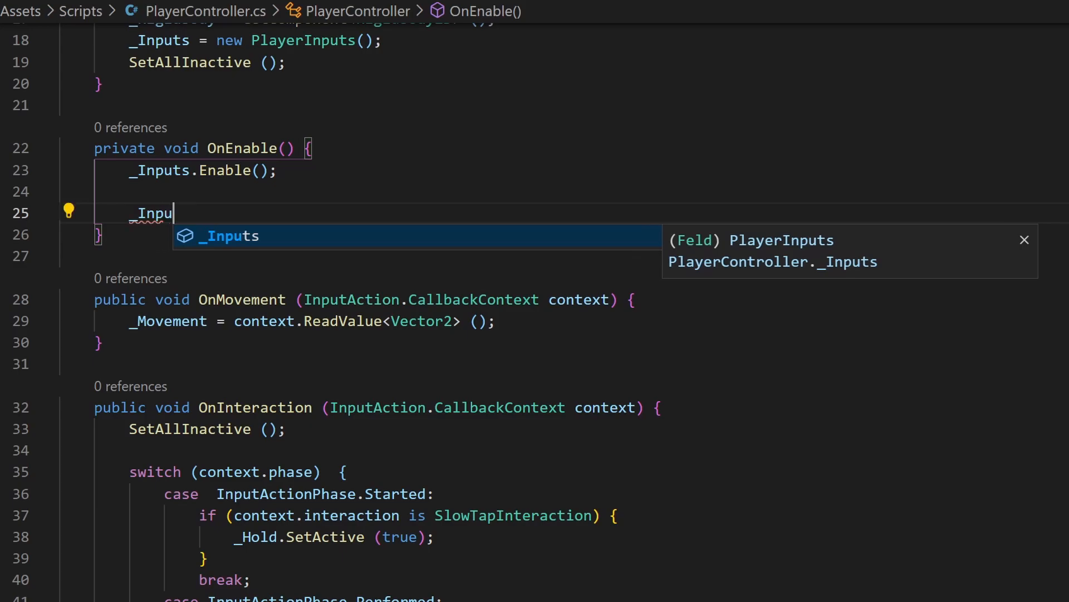
text(ts.)
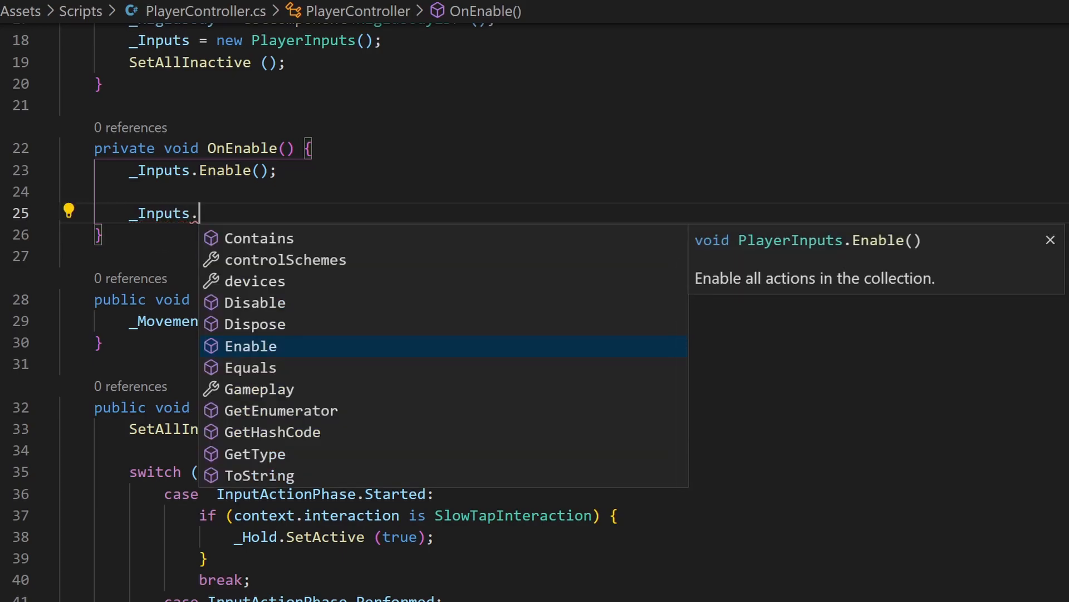
text(Gameplay)
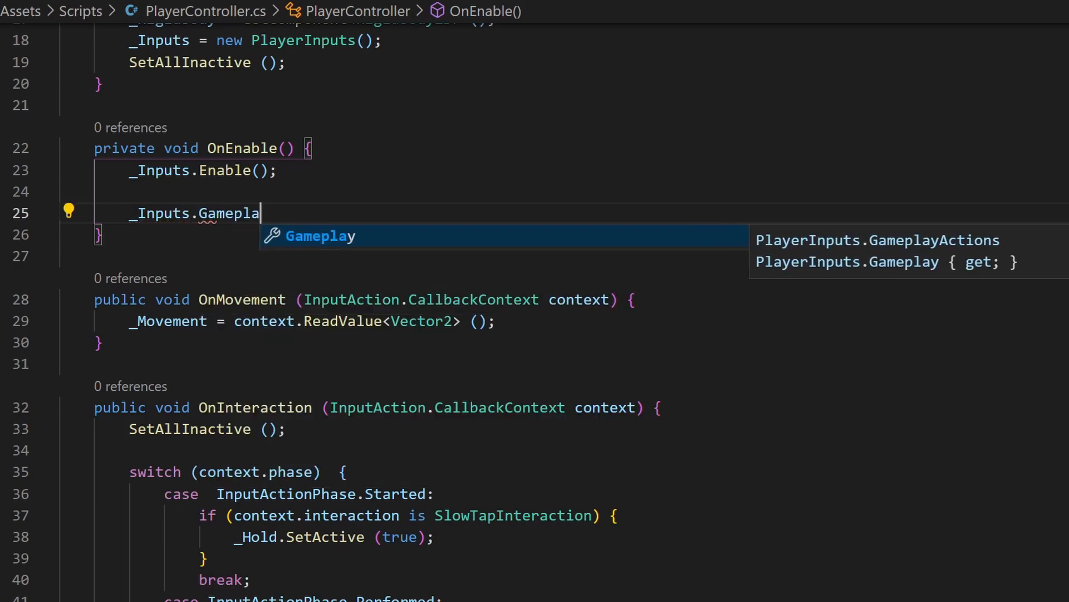
text(y.Movement.)
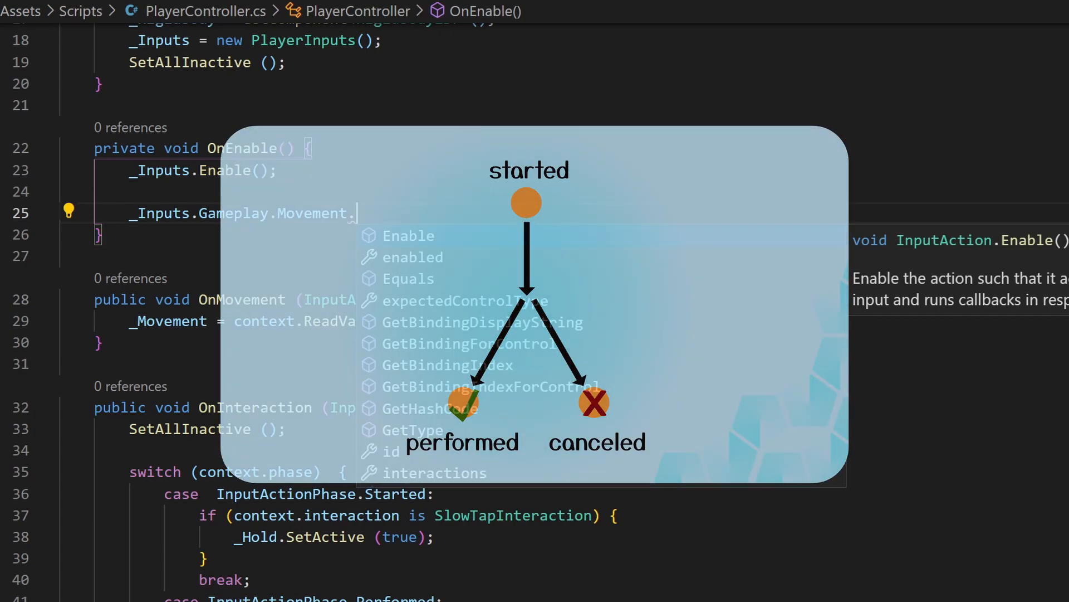
text(performed +)
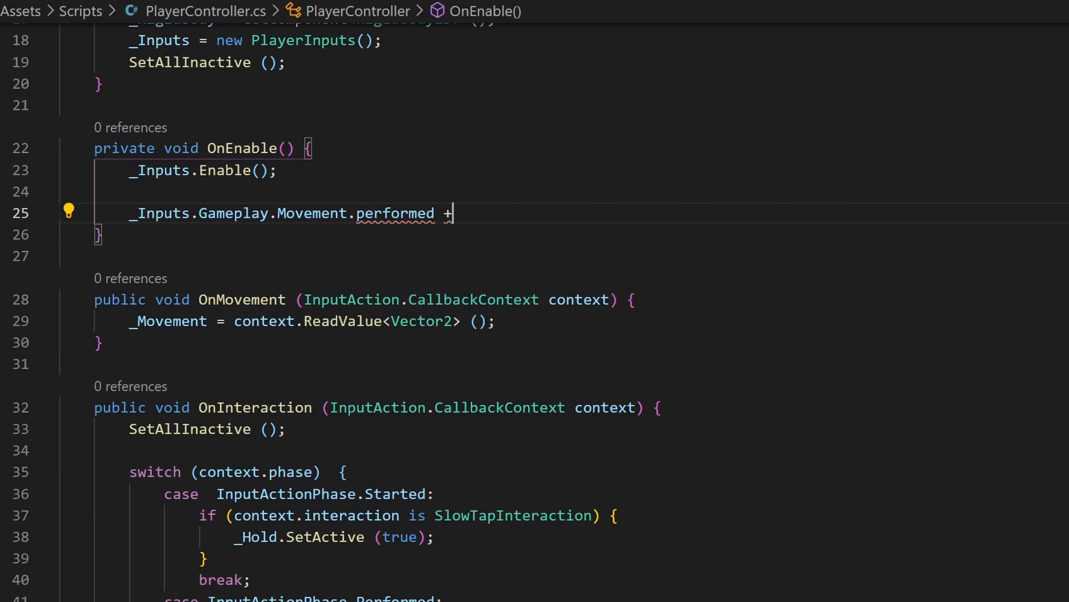
text(= OnMovement;)
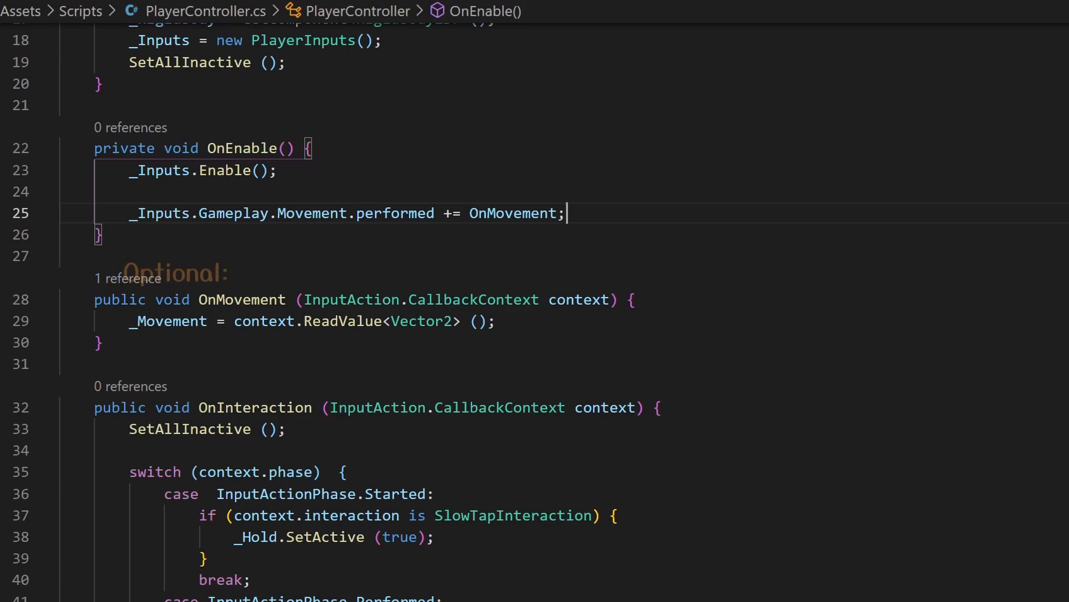
Make OnMovement private and add the Movement.canceled += OnMovement subscription
text(private)
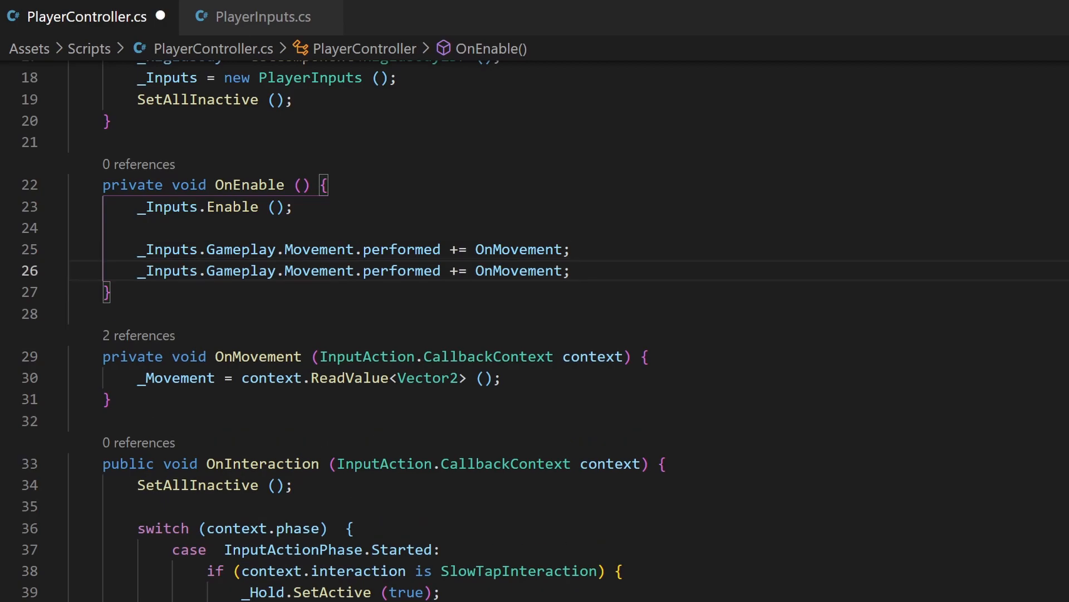
text(can)
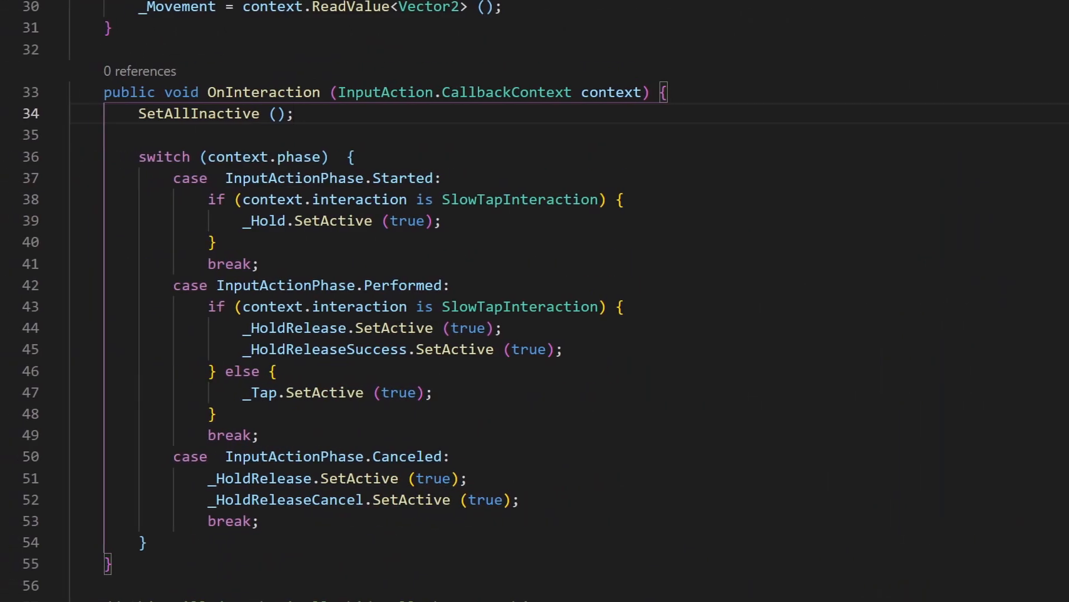
Add _Inputs.Gameplay.Interaction.started/performed/canceled += OnInteraction lines and review OnInteraction
double_click(404, 178)
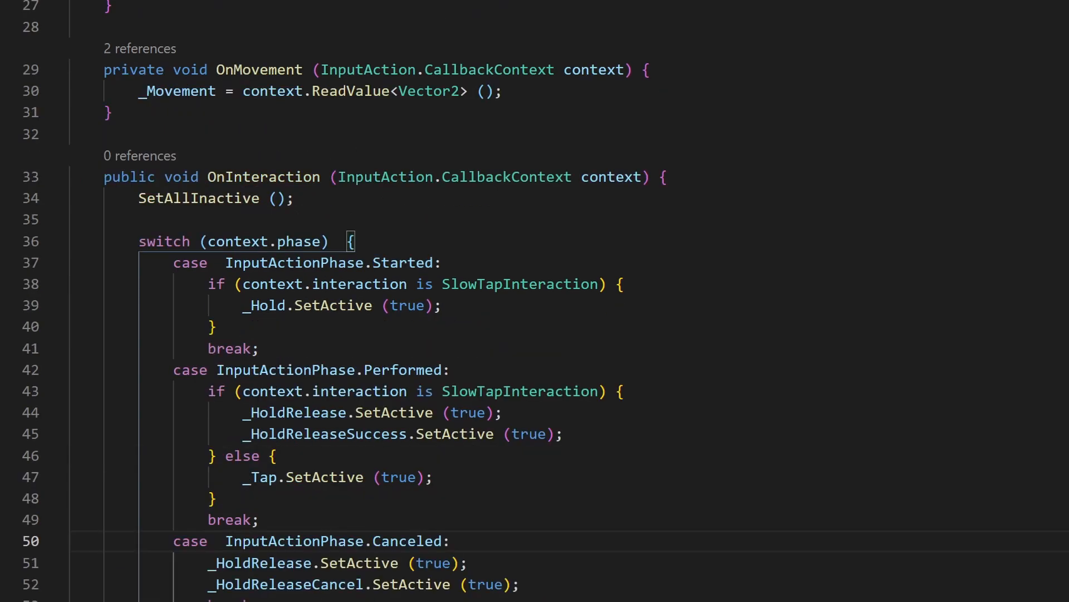
text(_Inputs.Ga)
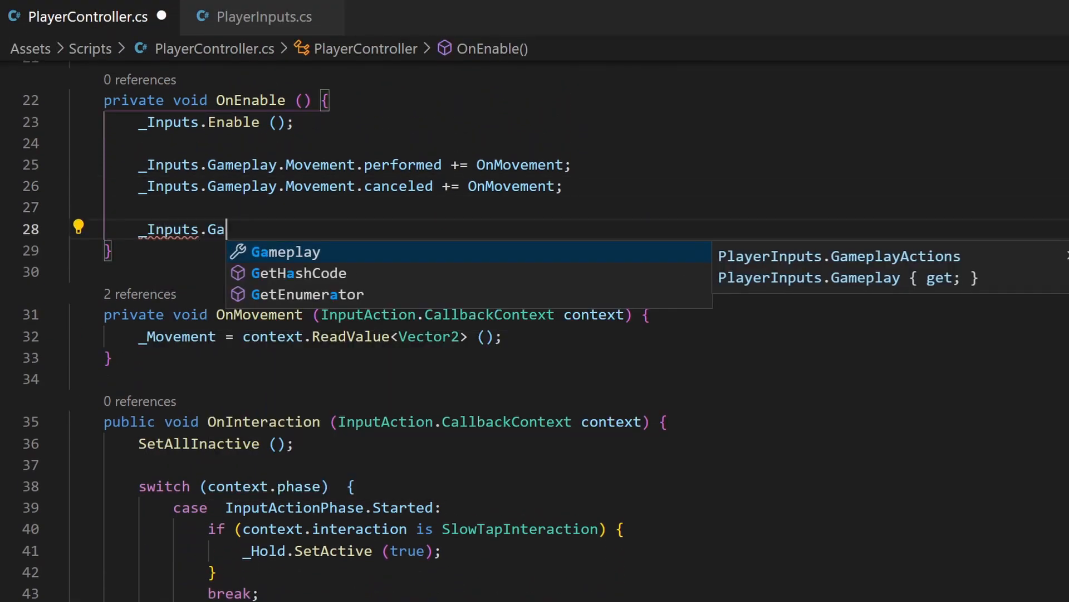
text(meplay.Interaction.started += OnInteraction;)
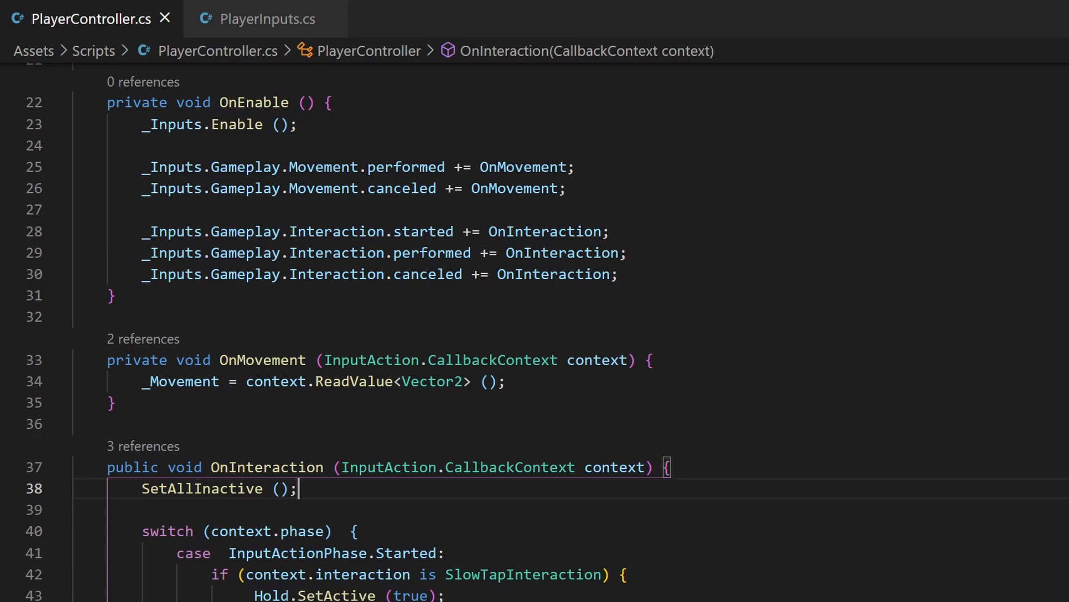
scroll(down, 3)
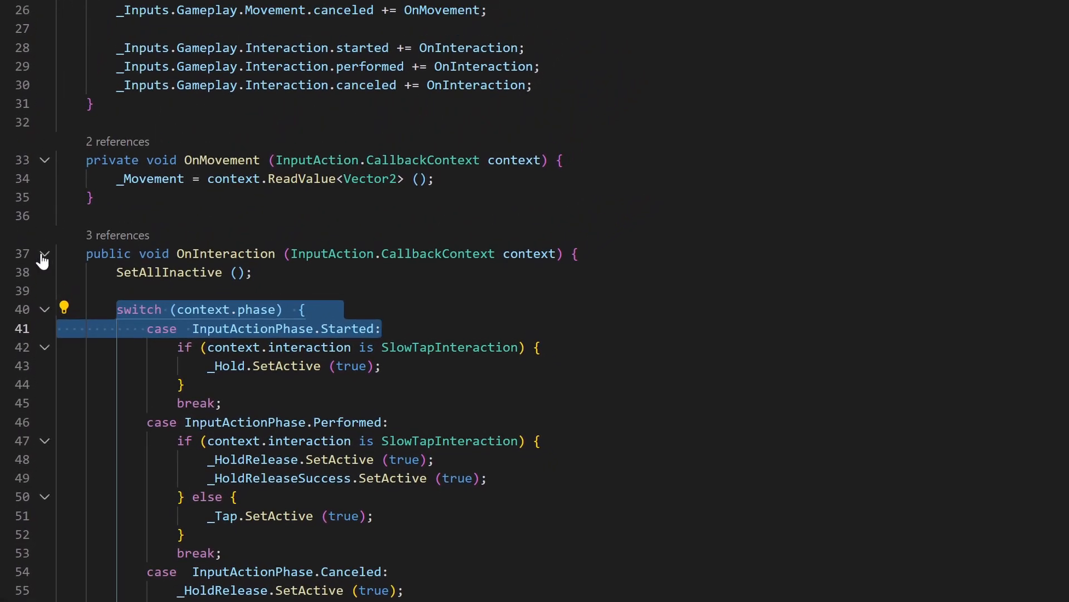
scroll(down, 3)
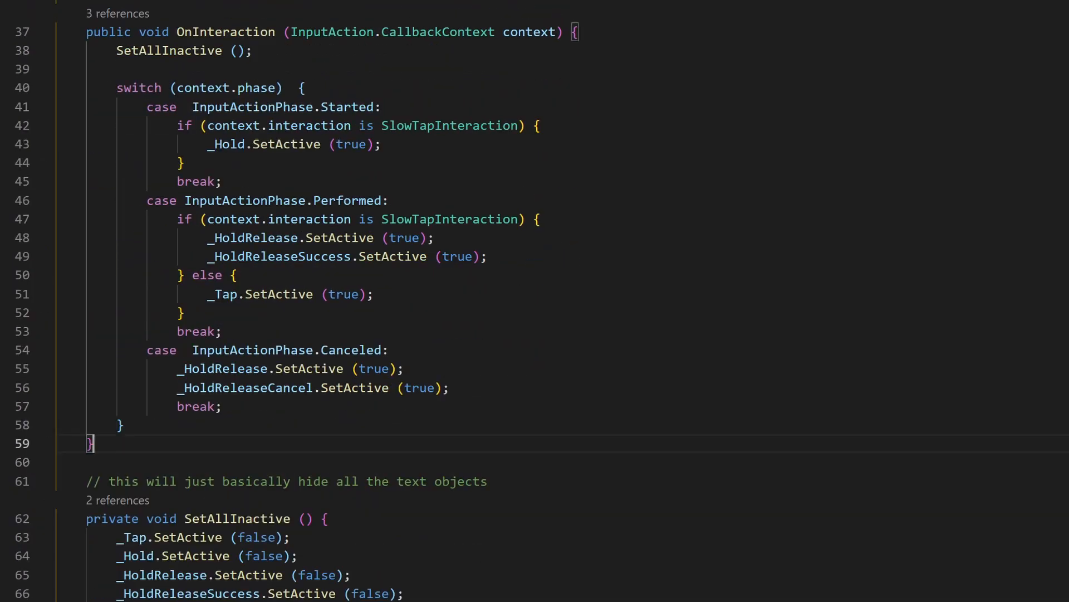